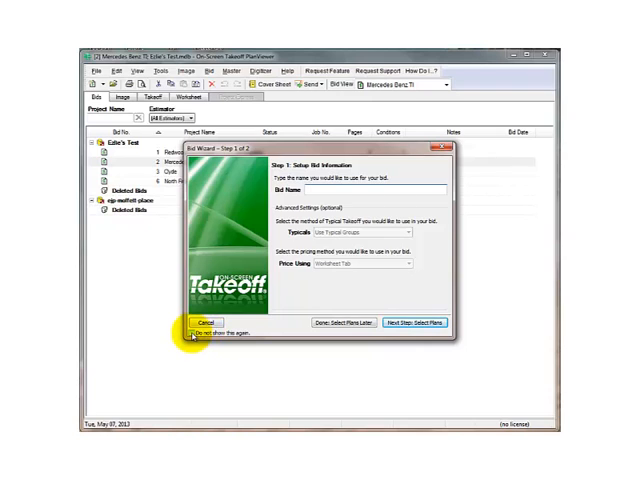
Cancel the Bid Wizard with 'Do not show this again' ticked
click(190, 333)
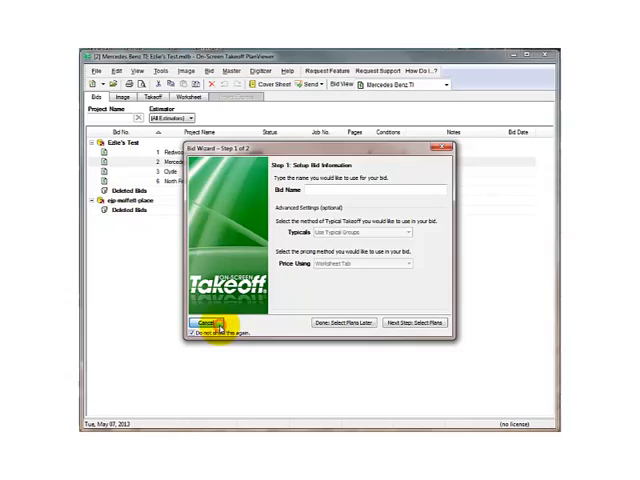
click(197, 323)
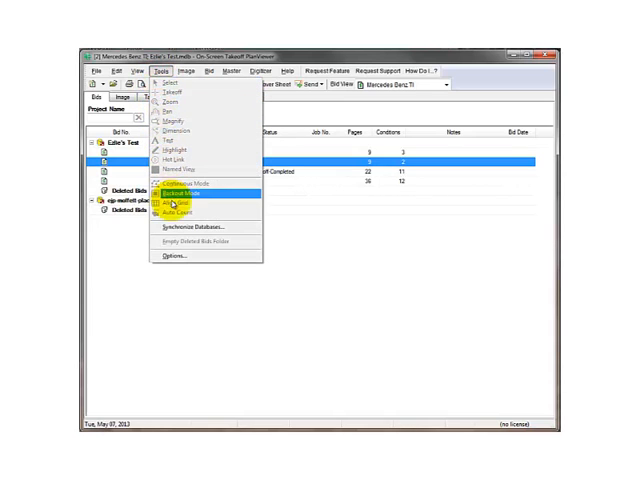
click(175, 258)
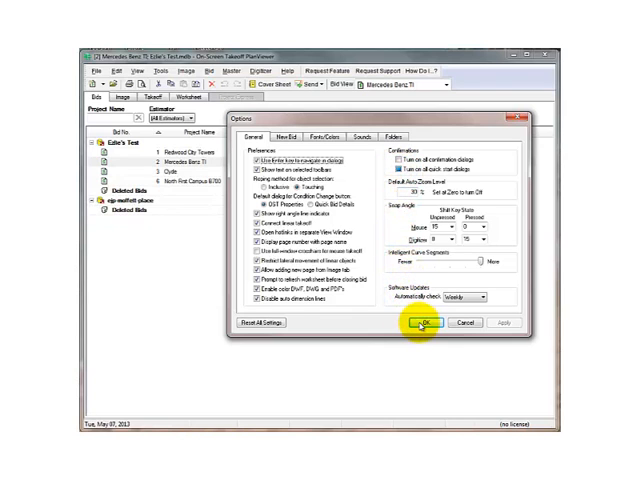
click(424, 323)
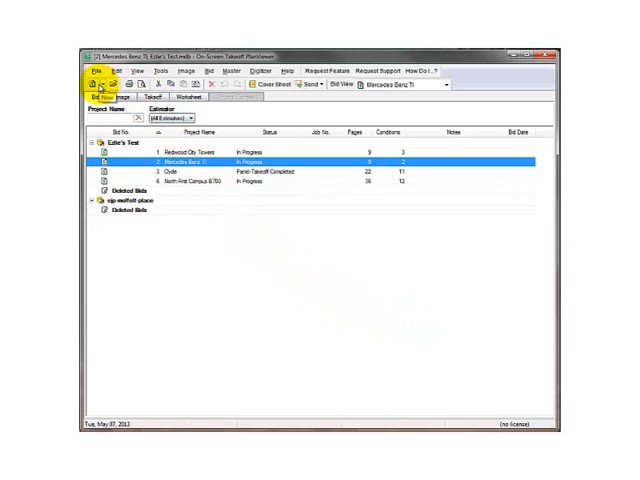
Create a new bid cover sheet named 'north first' and launch Auto Add Images
click(277, 93)
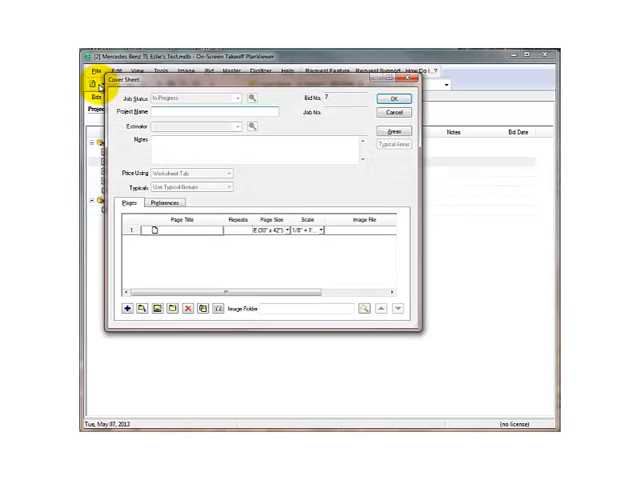
mouse_move(160, 120)
text(north-lin)
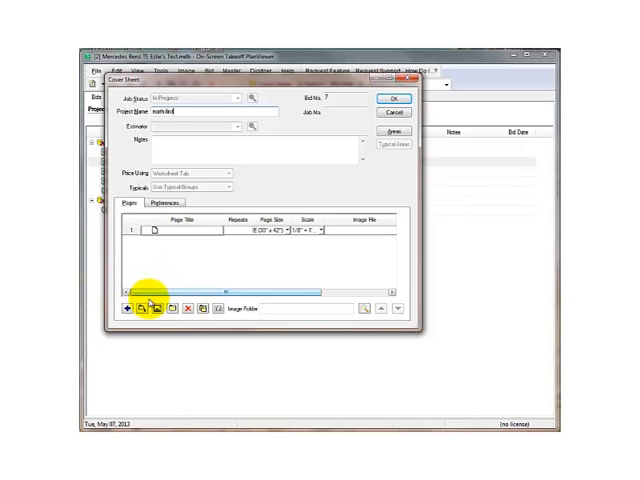
mouse_move(142, 308)
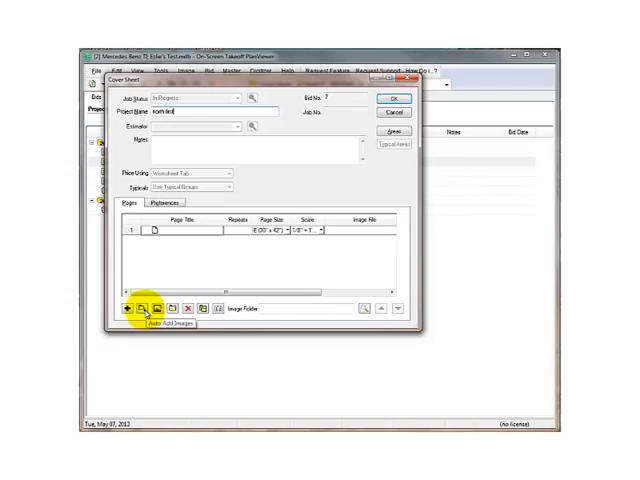
click(128, 306)
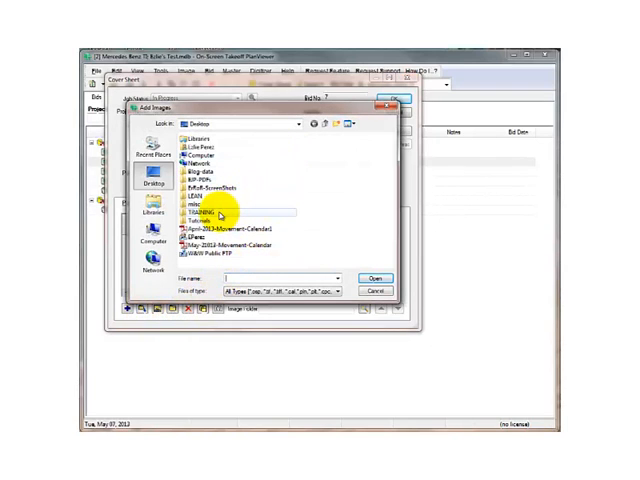
Import North-First.pdf from TRAINING > Bid_Documents > OST-PDF, accepting TIFF conversion
double_click(197, 212)
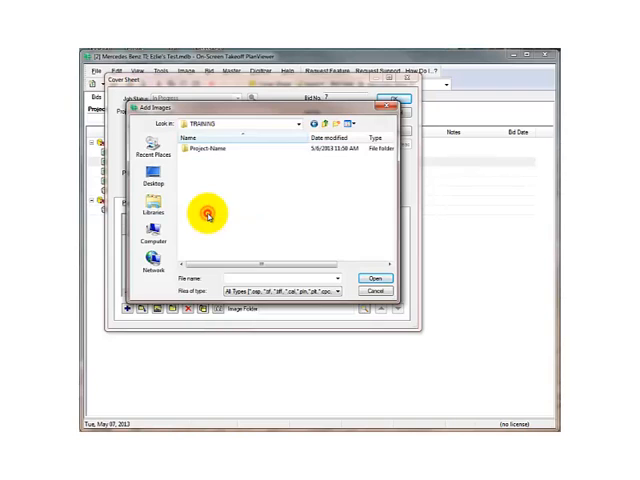
double_click(205, 145)
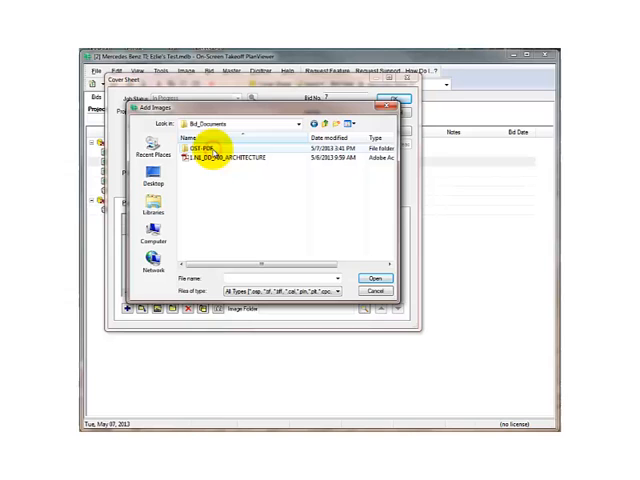
double_click(210, 147)
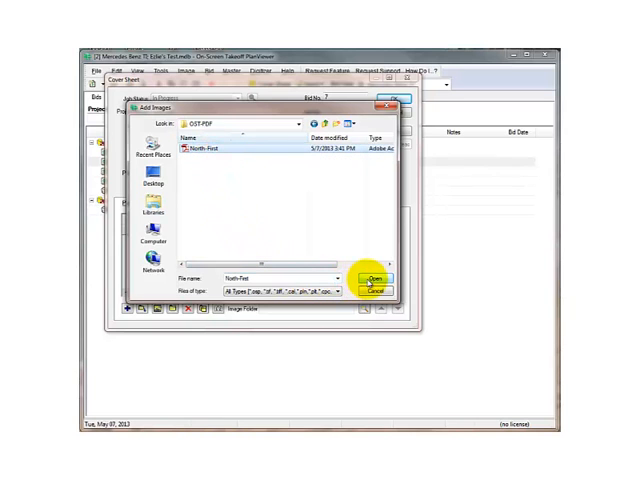
click(374, 278)
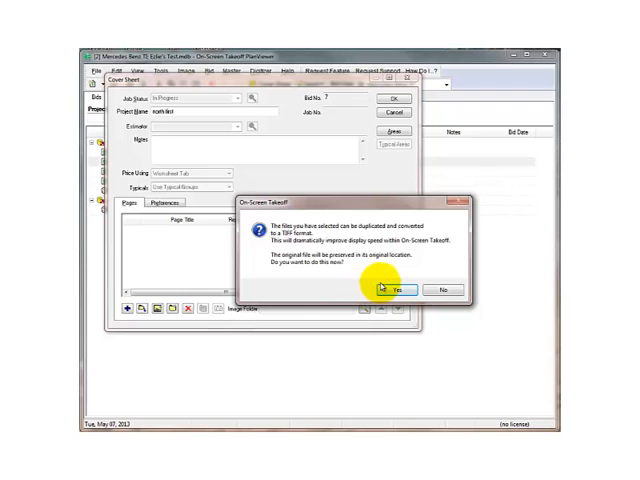
click(391, 290)
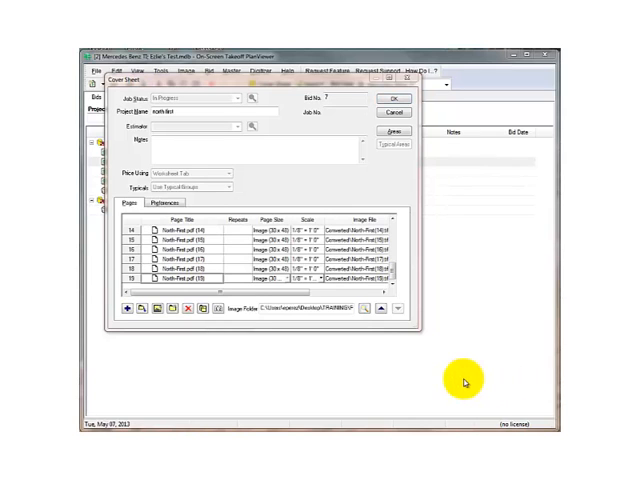
mouse_move(268, 308)
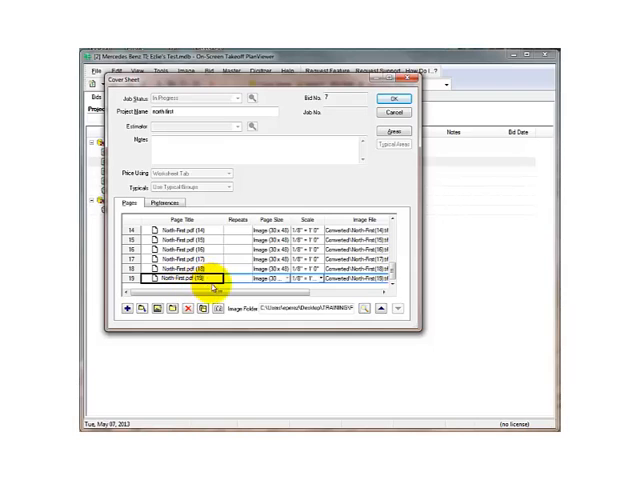
Check page 19's scale, then confirm the cover sheet to open page 1
click(324, 278)
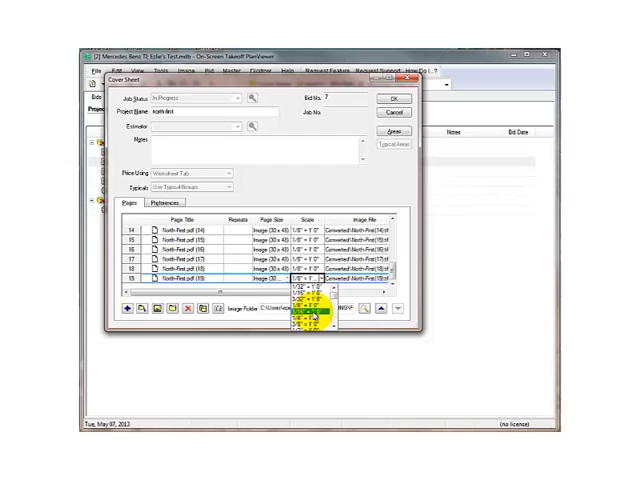
click(312, 307)
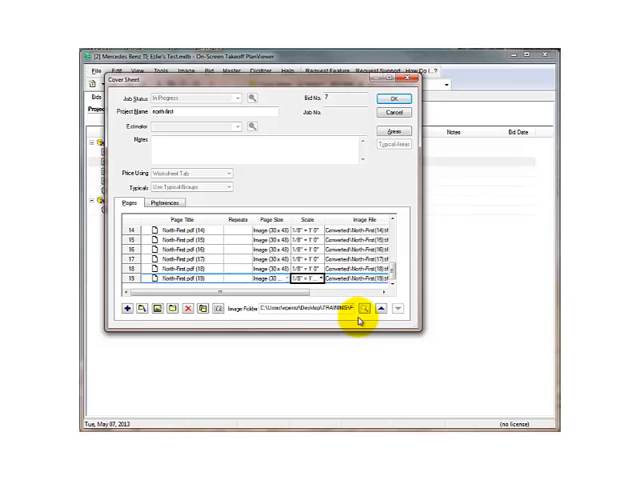
mouse_move(370, 188)
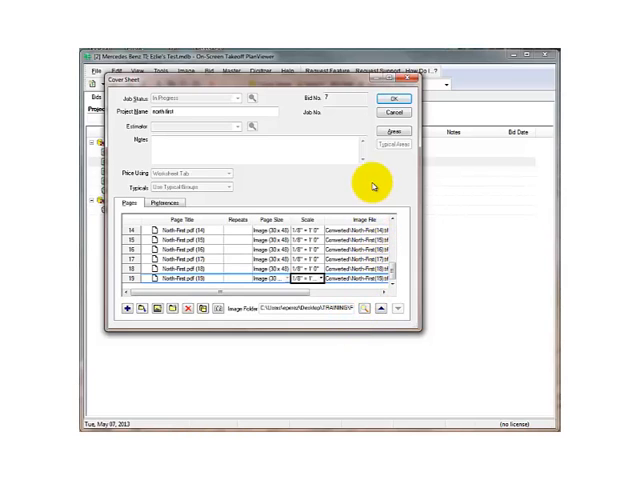
click(392, 102)
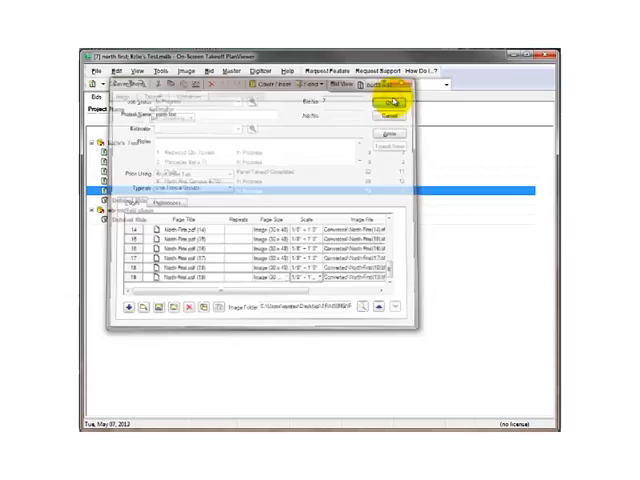
click(388, 103)
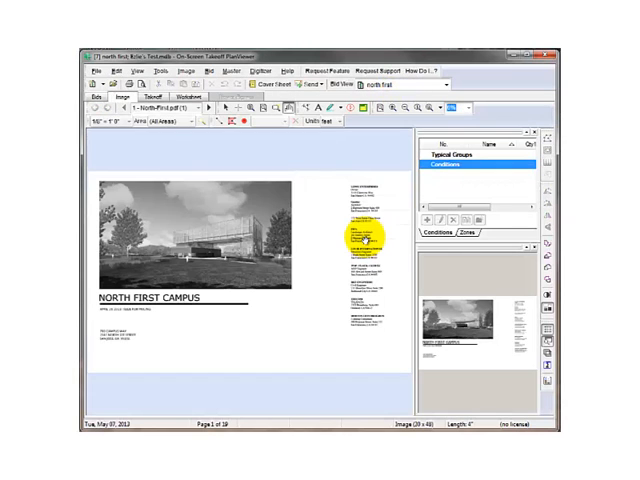